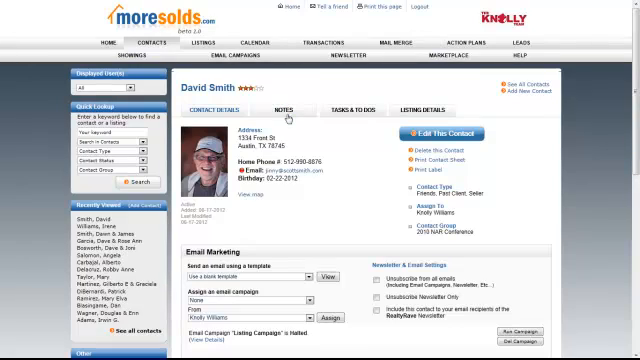
Step: Save the note 'New note for David' from the contact's Notes tab
{"action": "left_click", "coordinate": [288, 112]}
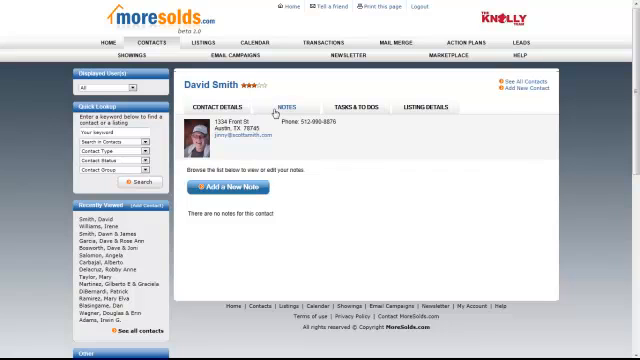
{"action": "left_click", "coordinate": [232, 188]}
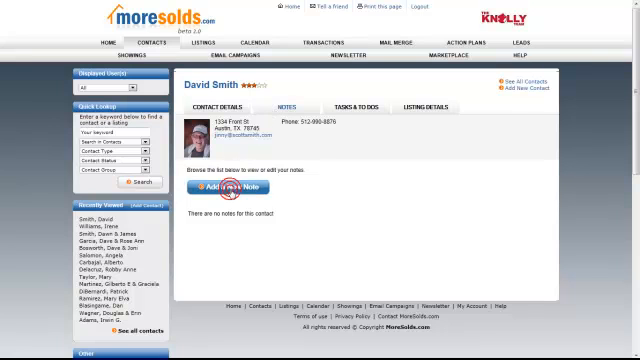
{"action": "left_click", "coordinate": [228, 188]}
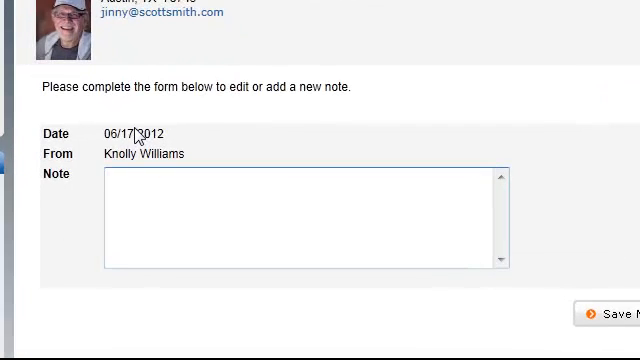
{"action": "type", "text": "New note"}
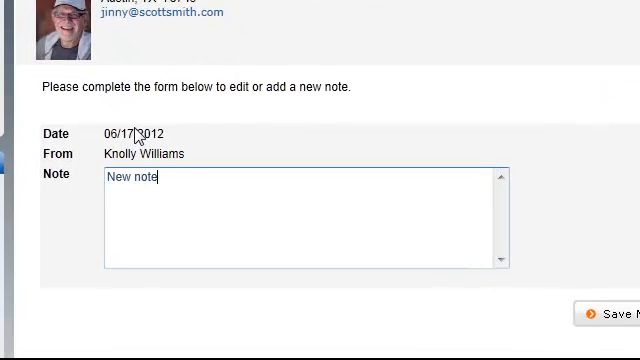
{"action": "type", "text": "for David"}
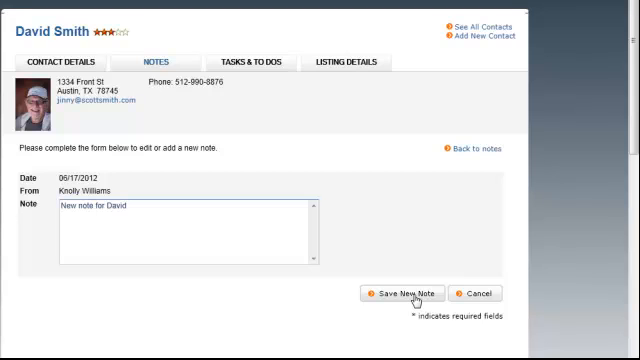
{"action": "left_click", "coordinate": [400, 292]}
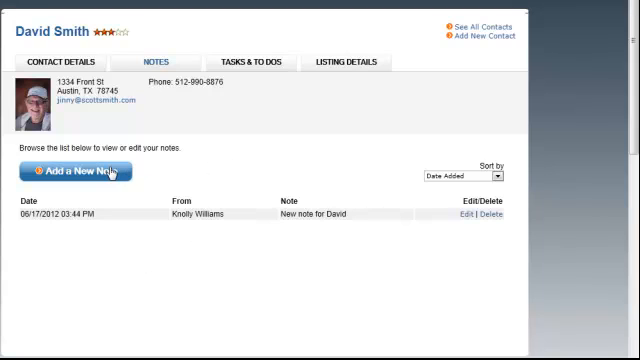
{"action": "mouse_move", "coordinate": [60, 66]}
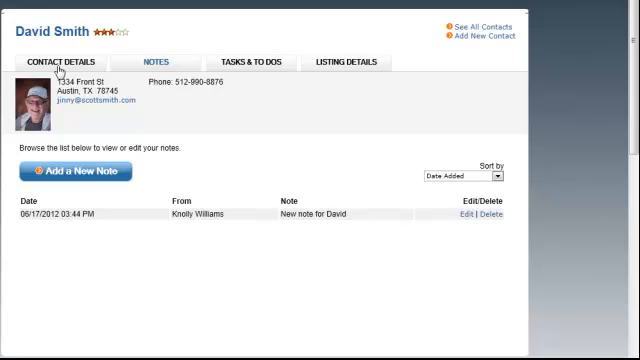
Step: Return to Contact Details and start another note from the Notes section
{"action": "left_click", "coordinate": [56, 60]}
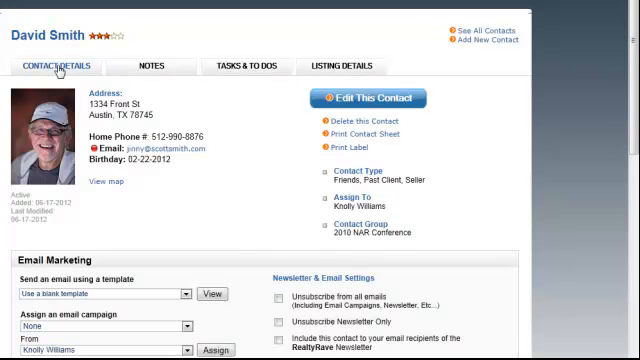
{"action": "scroll", "scroll_direction": "down", "scroll_amount": 3}
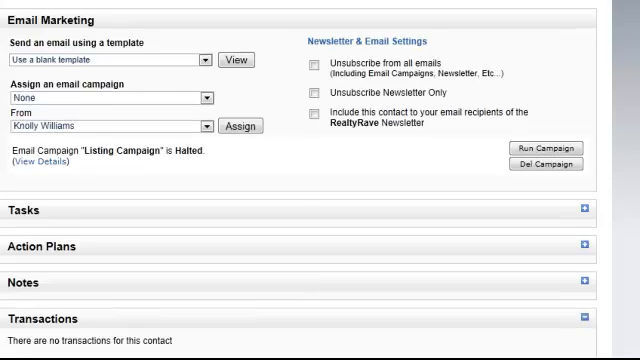
{"action": "scroll", "scroll_direction": "down", "scroll_amount": 3}
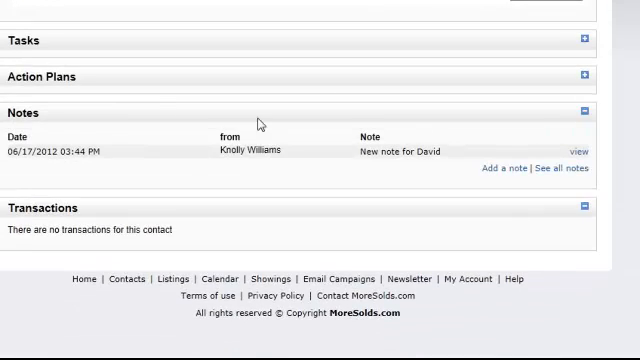
{"action": "mouse_move", "coordinate": [398, 136]}
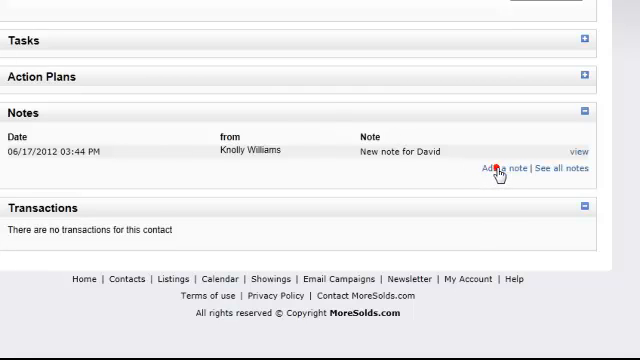
{"action": "left_click", "coordinate": [494, 168]}
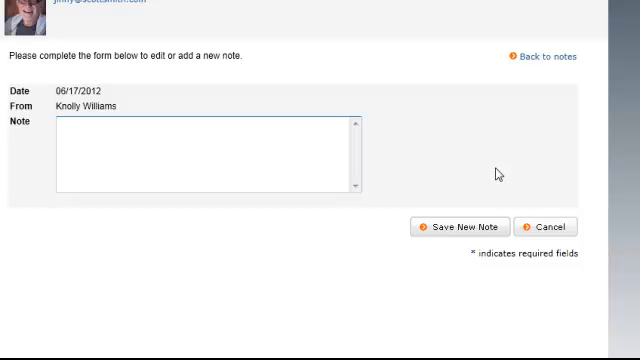
Step: Save the second note 'Another note!' so two notes are listed
{"action": "left_click", "coordinate": [64, 130]}
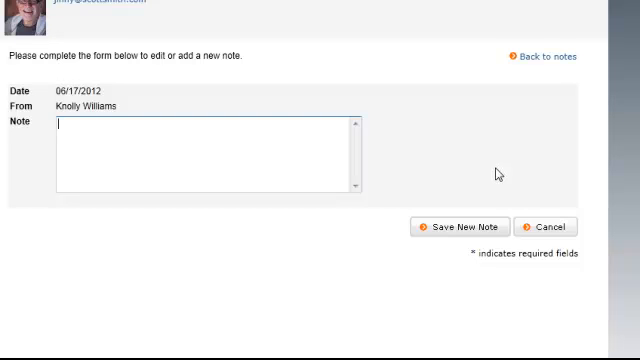
{"action": "type", "text": "An"}
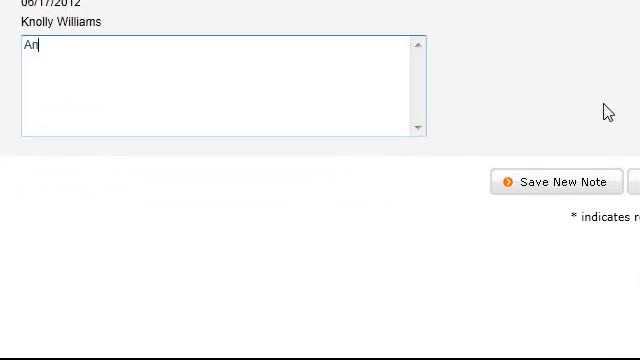
{"action": "type", "text": "to"}
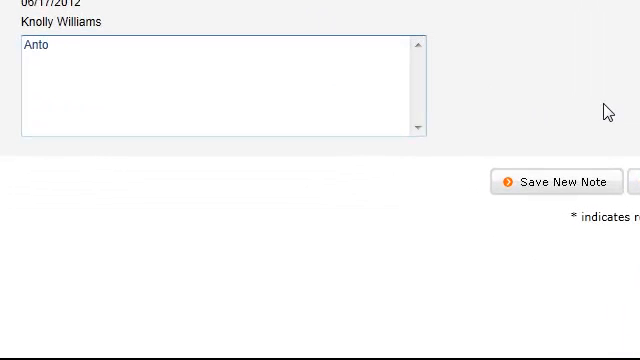
{"action": "type", "text": "te"}
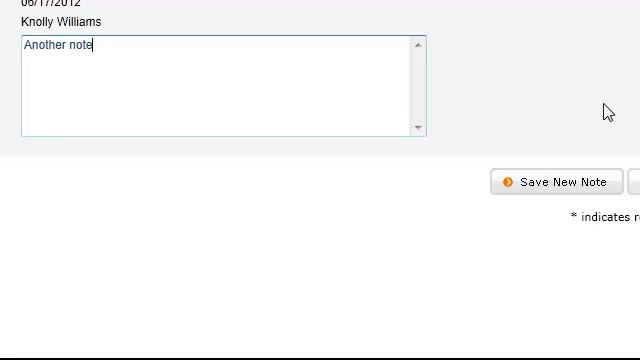
{"action": "type", "text": "!"}
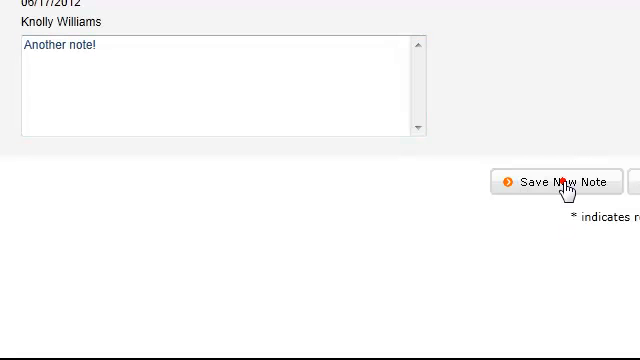
{"action": "left_click", "coordinate": [556, 180]}
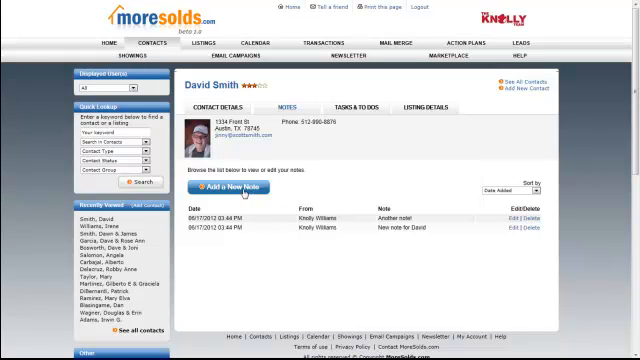
{"action": "mouse_move", "coordinate": [312, 144]}
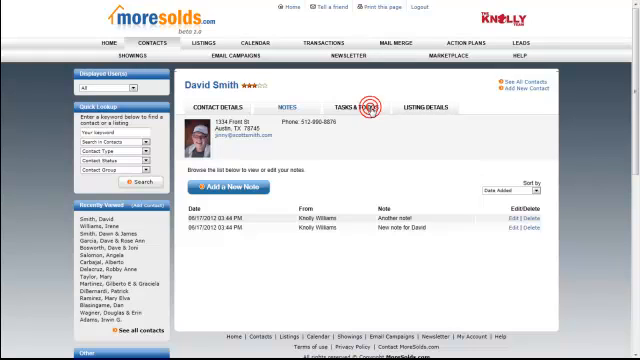
Step: Start a new task under Tasks & To Dos and choose who it is assigned to
{"action": "left_click", "coordinate": [350, 108]}
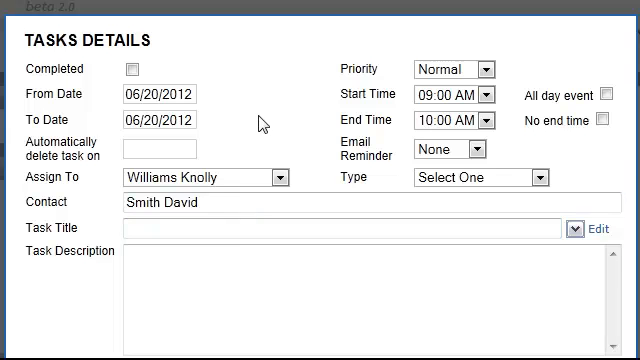
{"action": "left_click", "coordinate": [284, 178]}
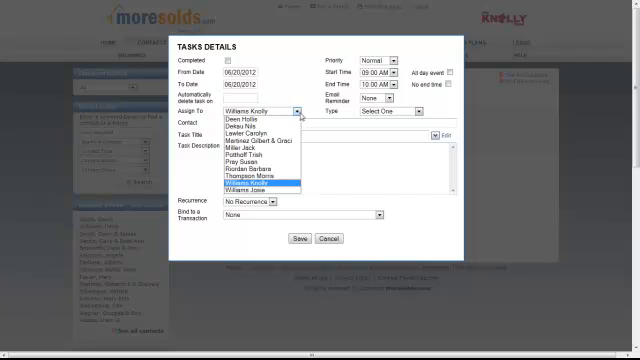
{"action": "left_click", "coordinate": [248, 132]}
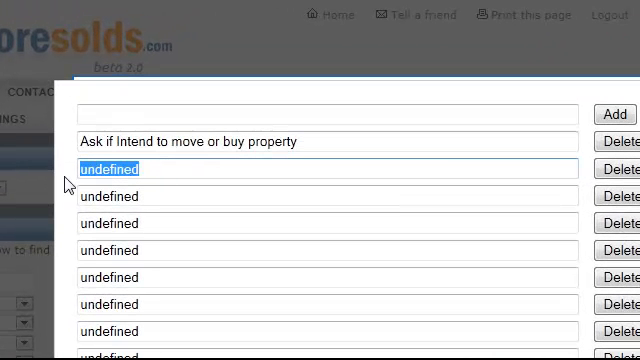
Step: Add 'pick up the new sign' to the saved task titles
{"action": "type", "text": "pick up sign and lockbox"}
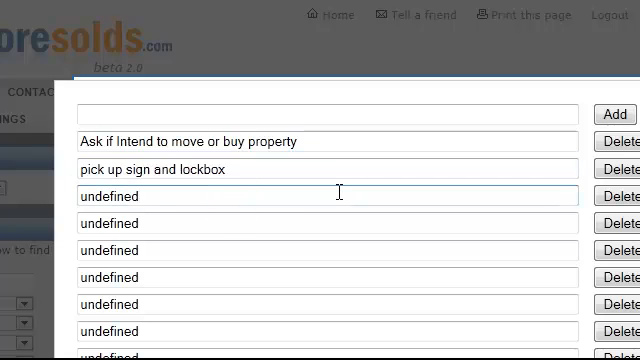
{"action": "left_click", "coordinate": [150, 196]}
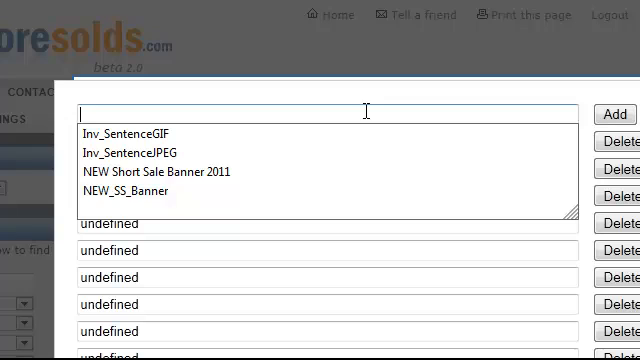
{"action": "type", "text": "pick up the"}
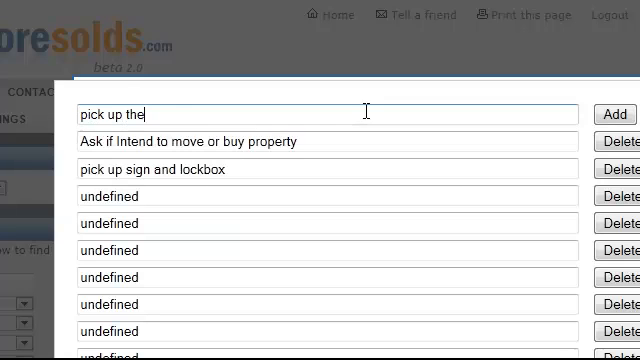
{"action": "type", "text": "new sign"}
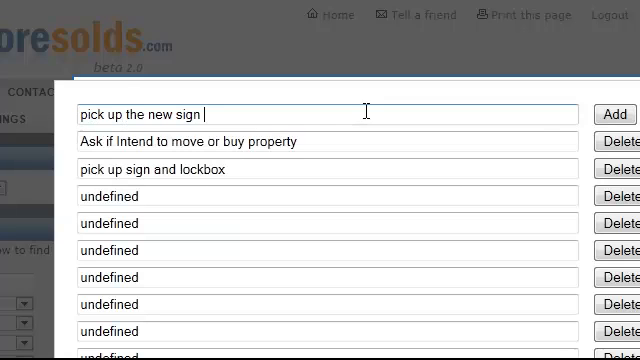
{"action": "left_click", "coordinate": [614, 114]}
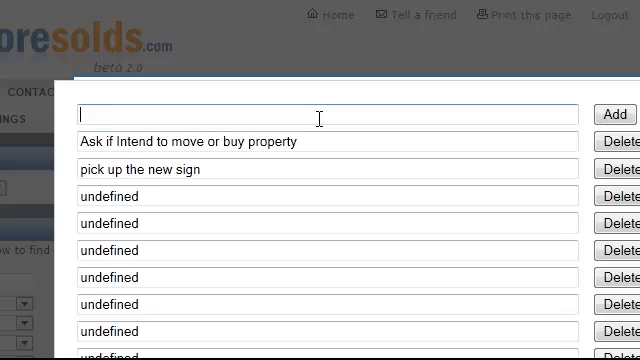
Step: Add 'call seller to remind about closing' to the saved task titles
{"action": "type", "text": "call seller to"}
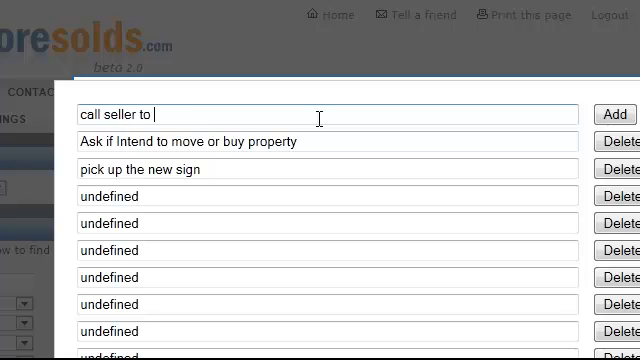
{"action": "type", "text": "remind"}
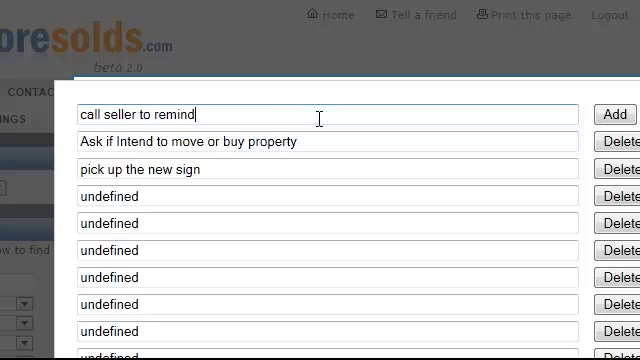
{"action": "type", "text": "about closing"}
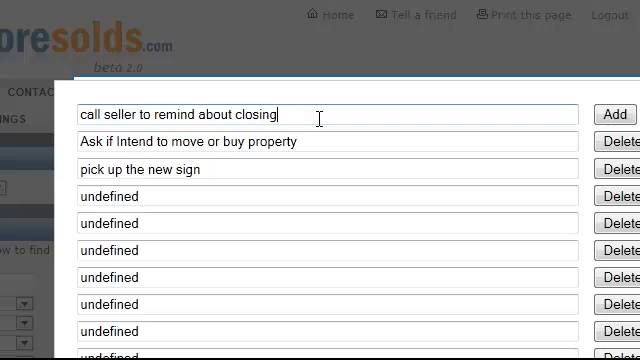
{"action": "left_click", "coordinate": [614, 114]}
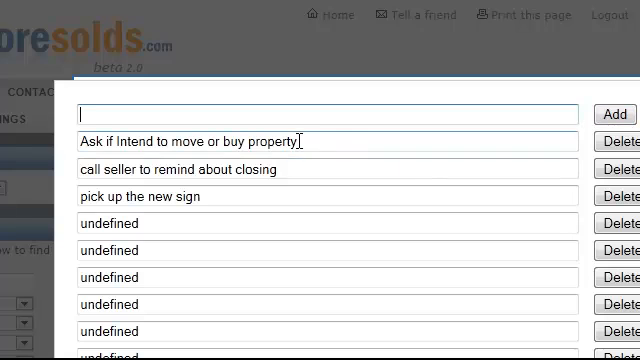
{"action": "scroll", "scroll_direction": "down", "scroll_amount": 3}
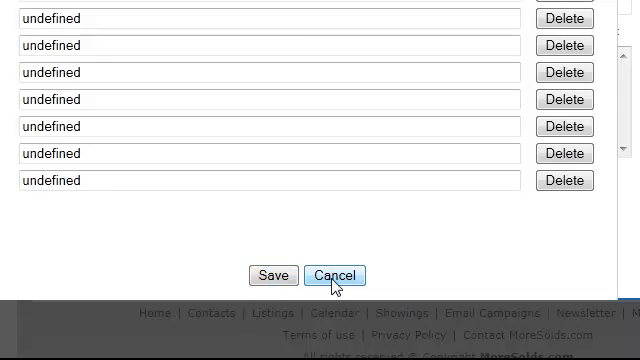
Step: Close the title list and title the task 'Call David about the closing'
{"action": "left_click", "coordinate": [336, 276]}
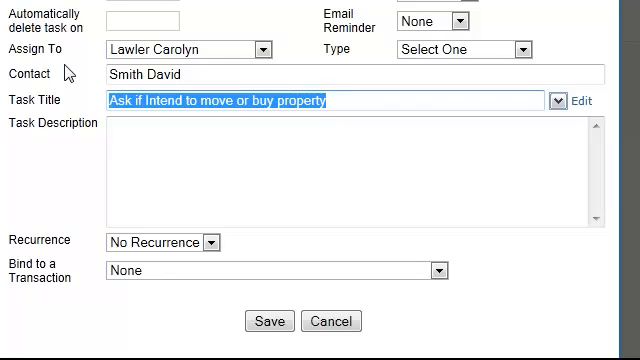
{"action": "type", "text": "Call David"}
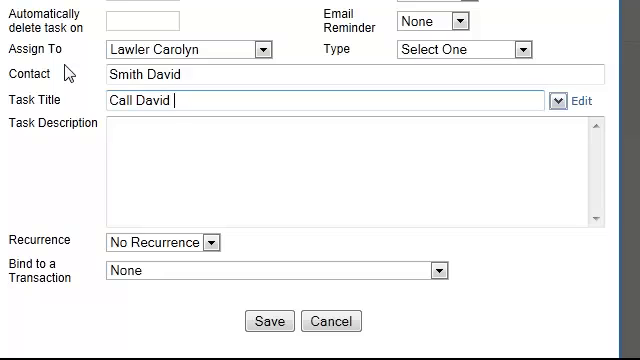
{"action": "type", "text": "about the closing"}
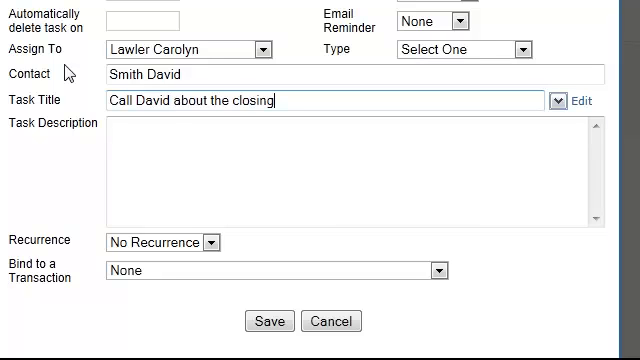
Step: Enter a task description noting the spare key is in the living room
{"action": "left_click", "coordinate": [140, 164]}
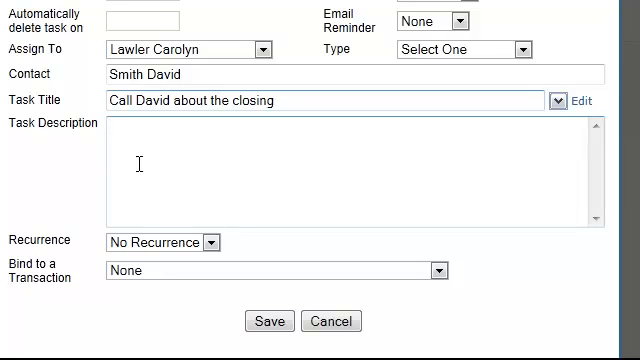
{"action": "type", "text": "David has a sp"}
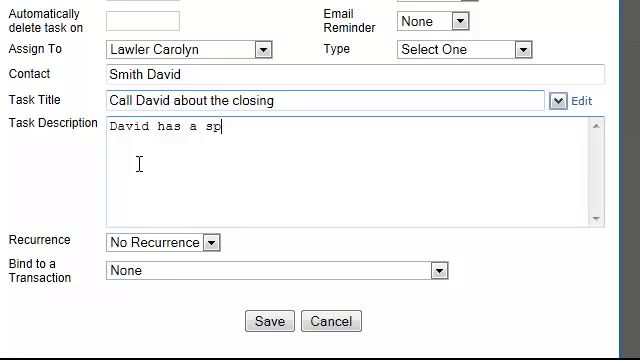
{"action": "type", "text": "are key in t"}
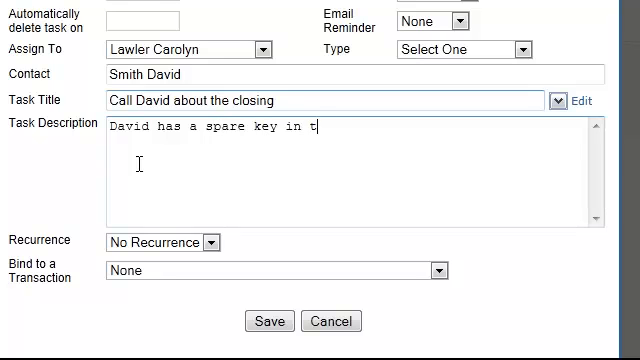
{"action": "type", "text": "he"}
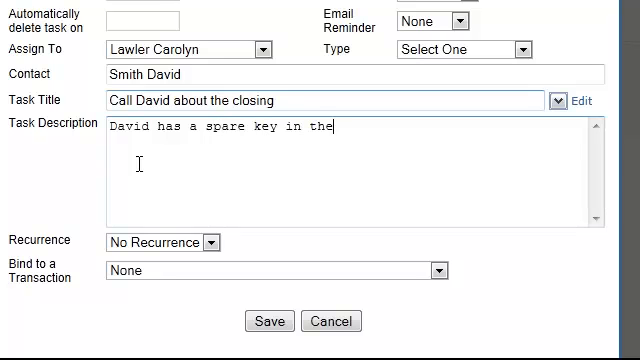
{"action": "type", "text": "living r"}
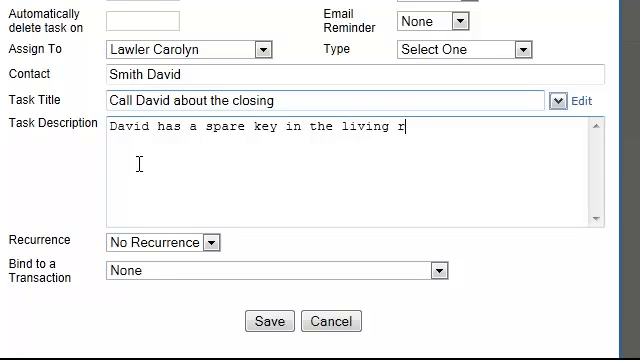
{"action": "type", "text": "oom."}
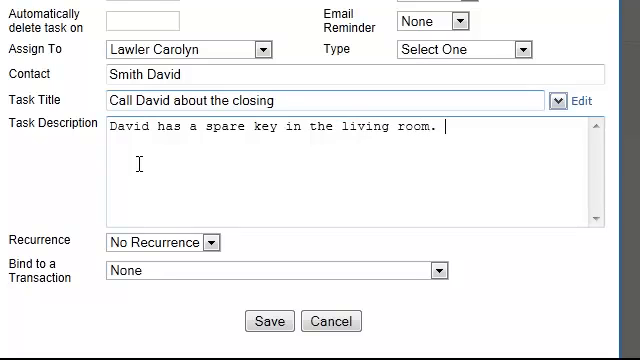
{"action": "type", "text": "must remove"}
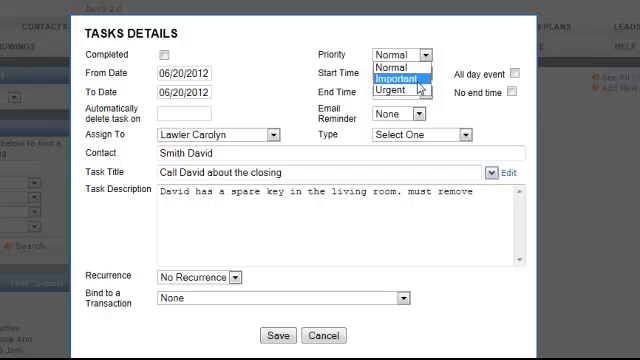
Step: Set priority Urgent and end time 11:00 AM with all-day event off
{"action": "left_click", "coordinate": [392, 86]}
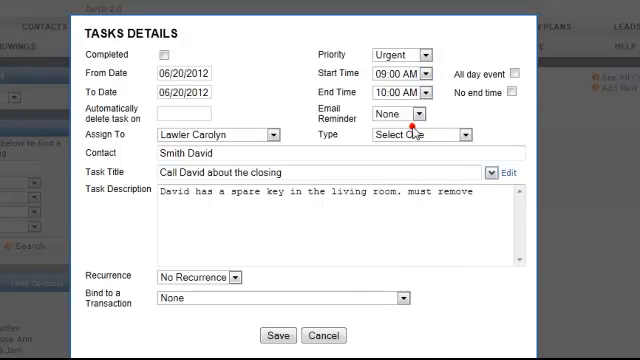
{"action": "left_click", "coordinate": [396, 72]}
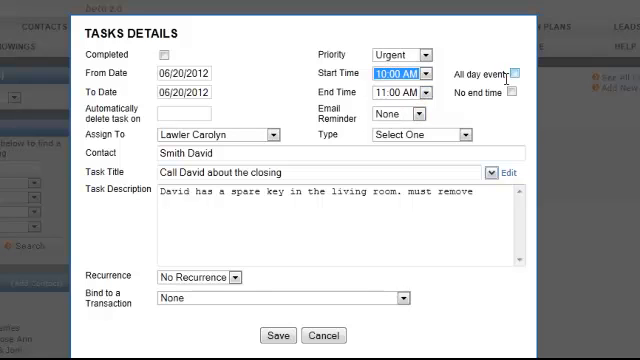
{"action": "left_click", "coordinate": [518, 72]}
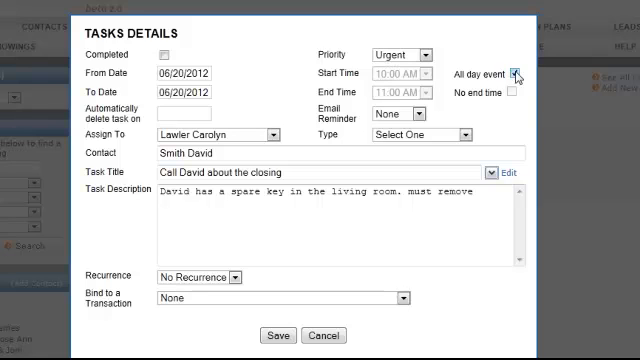
{"action": "left_click", "coordinate": [516, 72]}
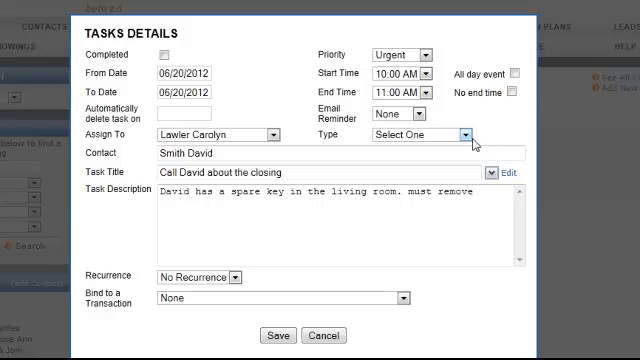
Step: Set the task type to Phone Call with No Recurrence and save it
{"action": "left_click", "coordinate": [412, 132]}
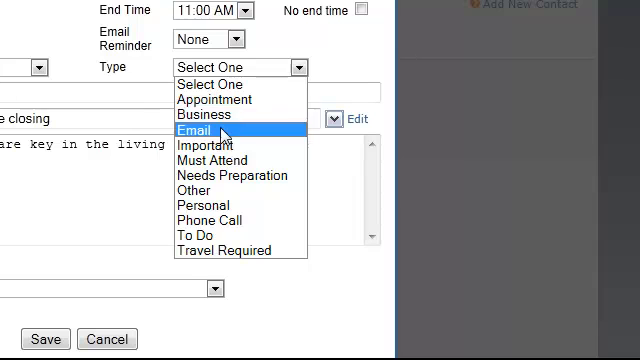
{"action": "mouse_move", "coordinate": [200, 234]}
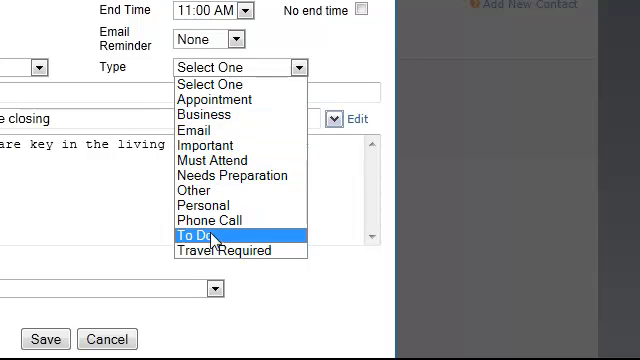
{"action": "mouse_move", "coordinate": [200, 218]}
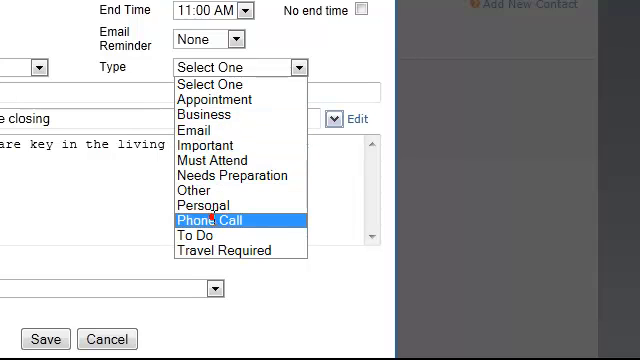
{"action": "left_click", "coordinate": [216, 218]}
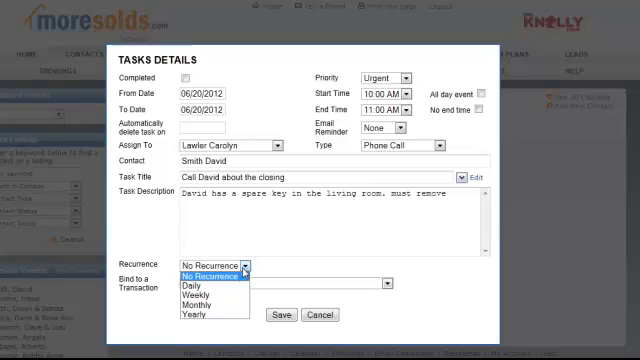
{"action": "mouse_move", "coordinate": [296, 212]}
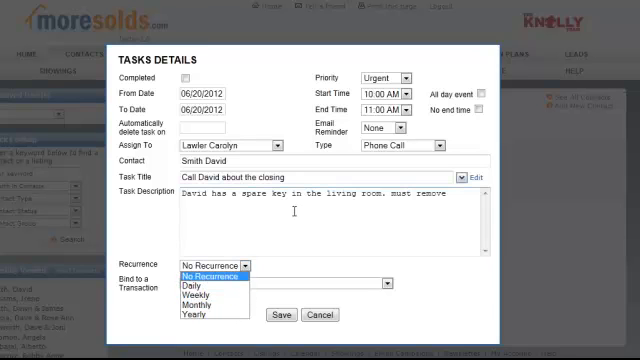
{"action": "left_click", "coordinate": [208, 264]}
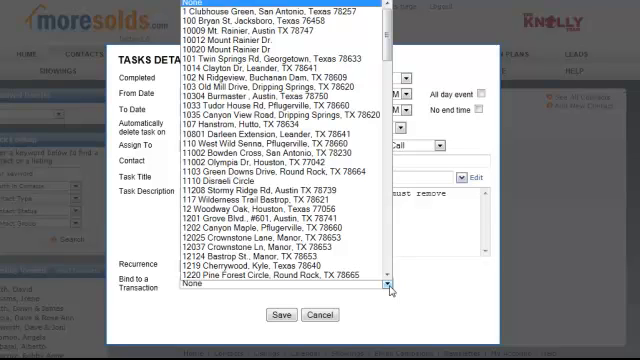
{"action": "left_click", "coordinate": [184, 282]}
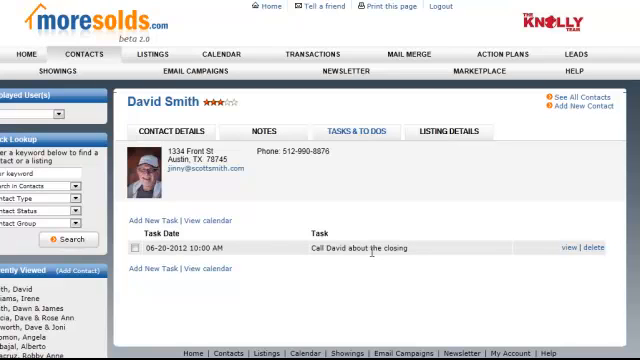
Step: Show the Contact Details overview with the saved task and both notes
{"action": "left_click", "coordinate": [174, 132]}
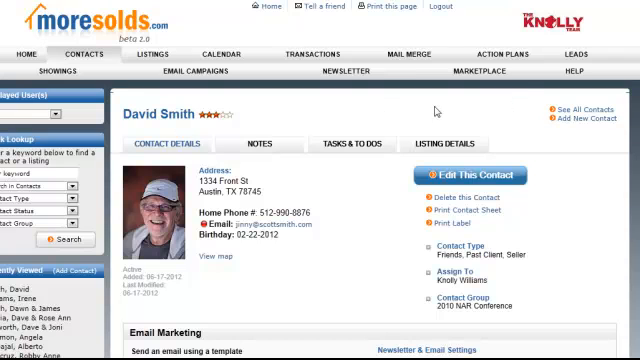
{"action": "scroll", "scroll_direction": "down", "scroll_amount": 3}
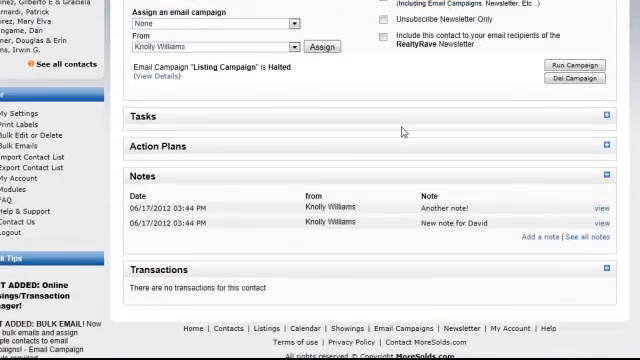
{"action": "scroll", "scroll_direction": "down", "scroll_amount": 3}
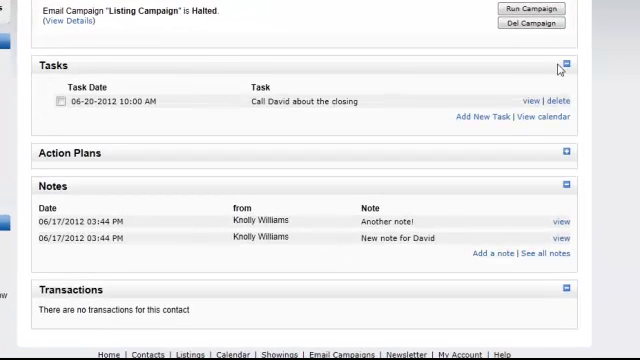
{"action": "mouse_move", "coordinate": [330, 118]}
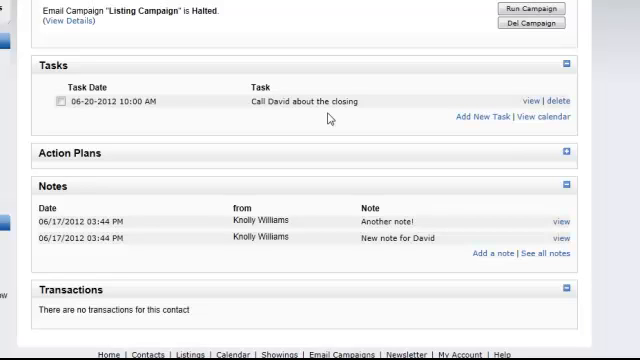
{"action": "mouse_move", "coordinate": [170, 98]}
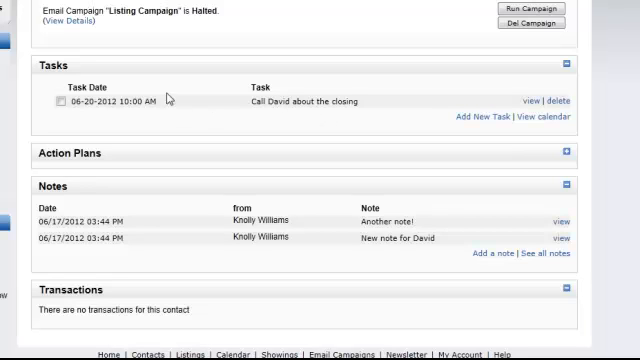